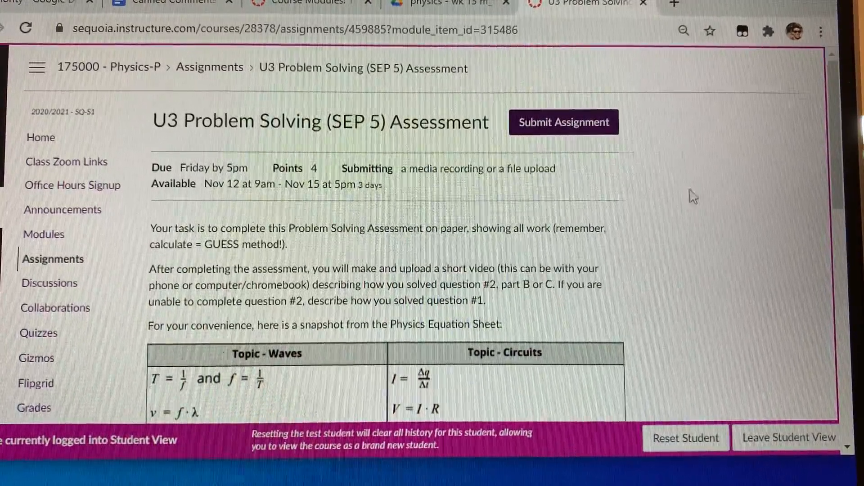
mouse_move(667, 119)
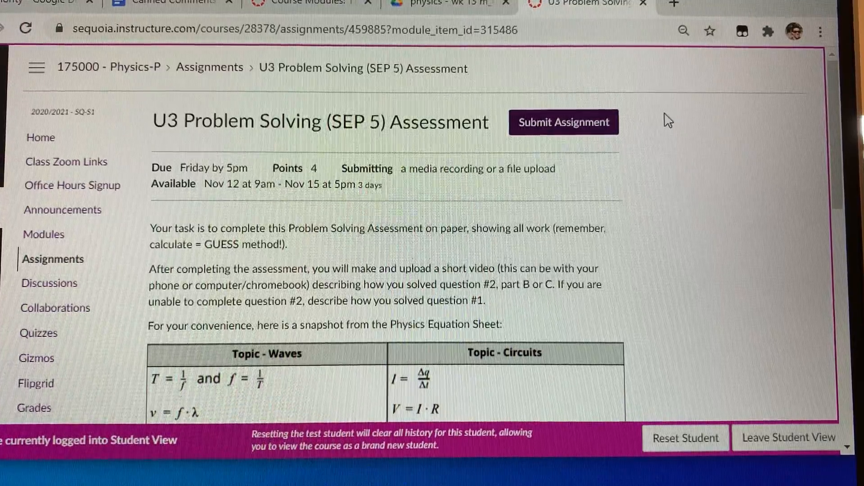
mouse_move(625, 149)
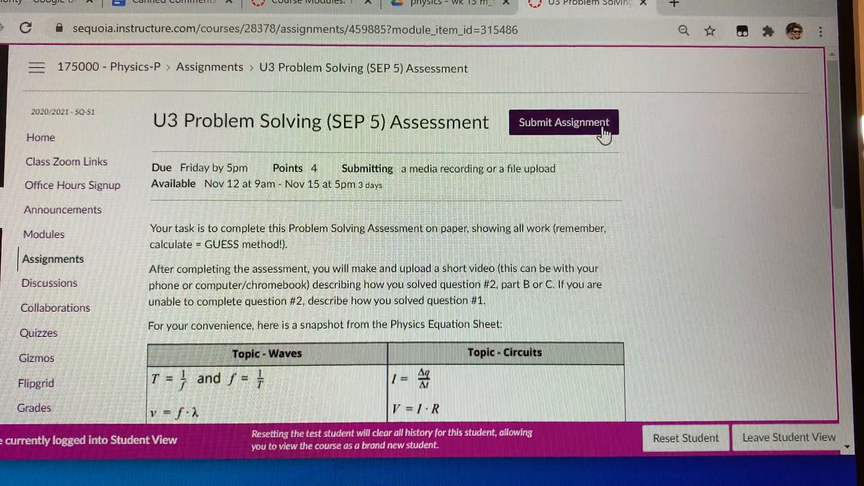
Upload Untitled drawing (1).png from the Desktop and submit it as the U3 Problem Solving assessment
click(561, 123)
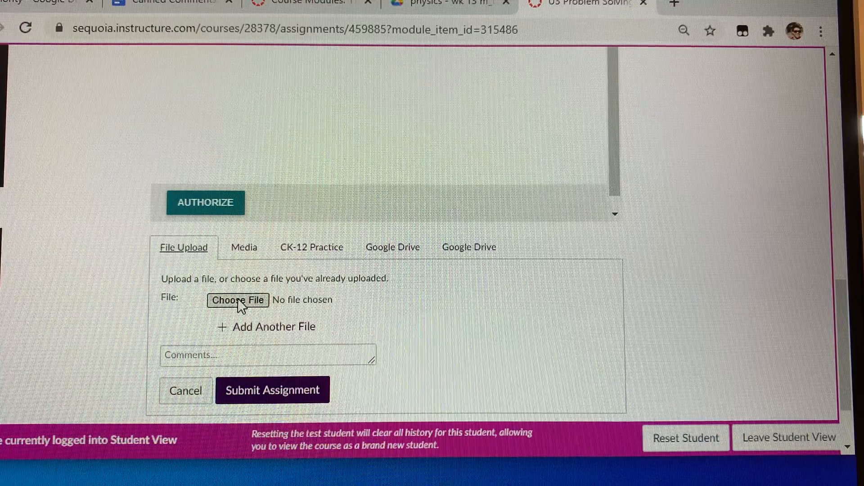
click(238, 300)
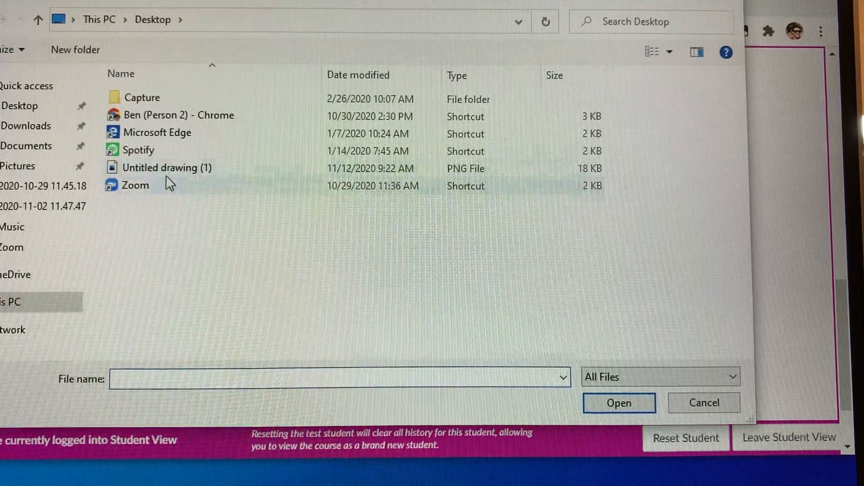
click(171, 168)
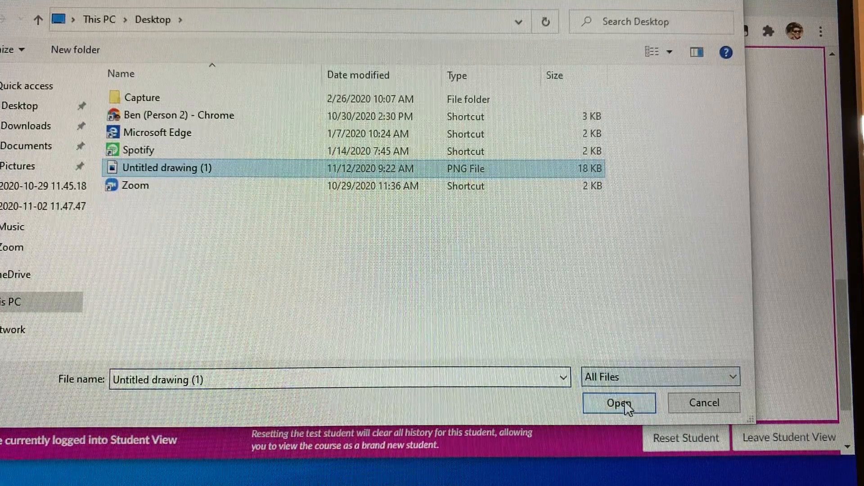
click(619, 403)
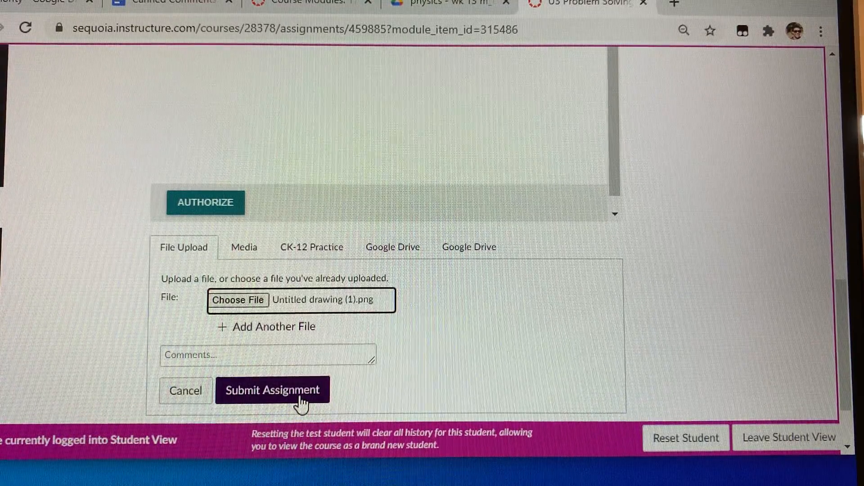
click(271, 389)
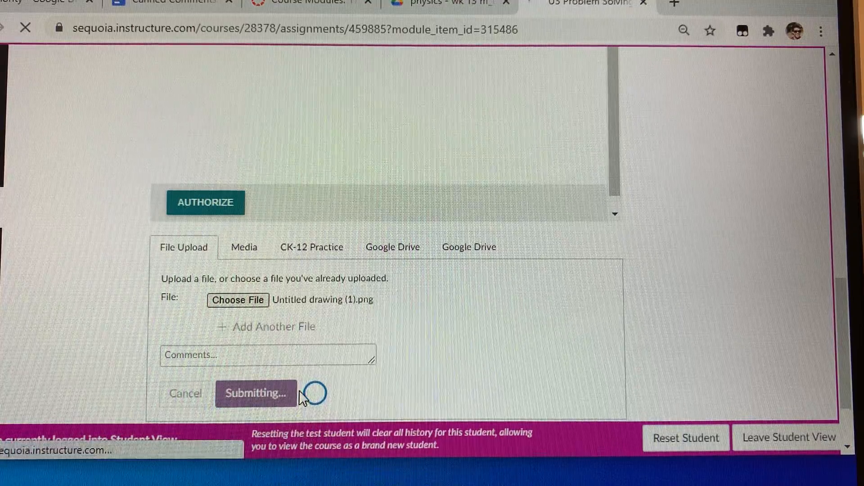
click(254, 393)
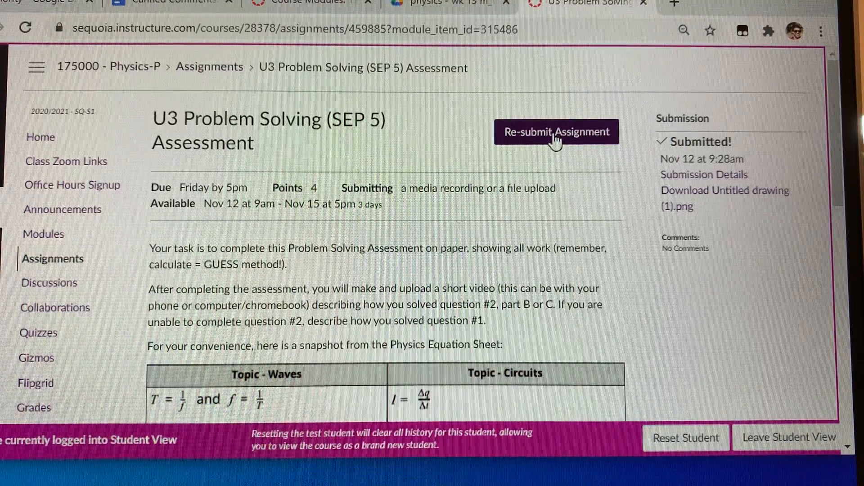
Re-submit the assignment and switch to the Media option, reaching the Record / Upload Media link
click(556, 131)
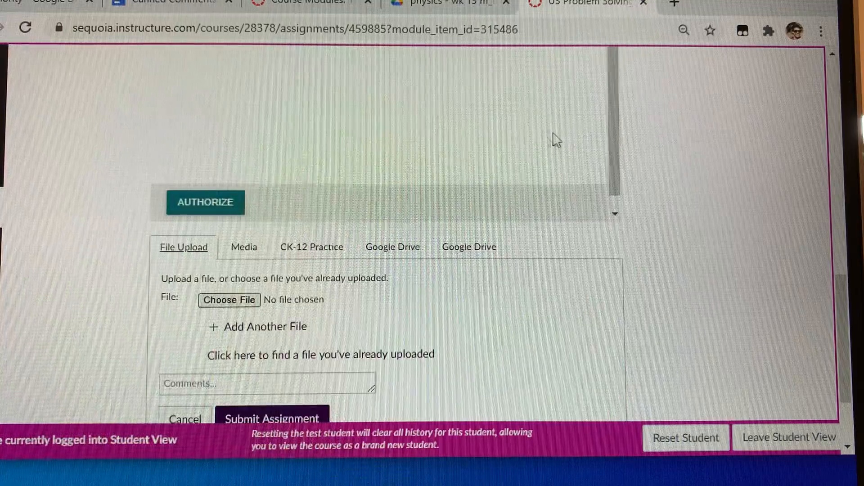
click(243, 246)
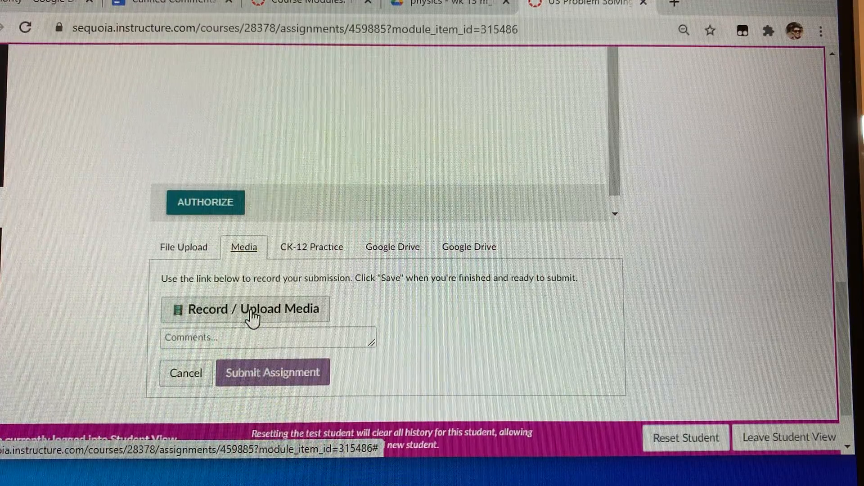
click(273, 372)
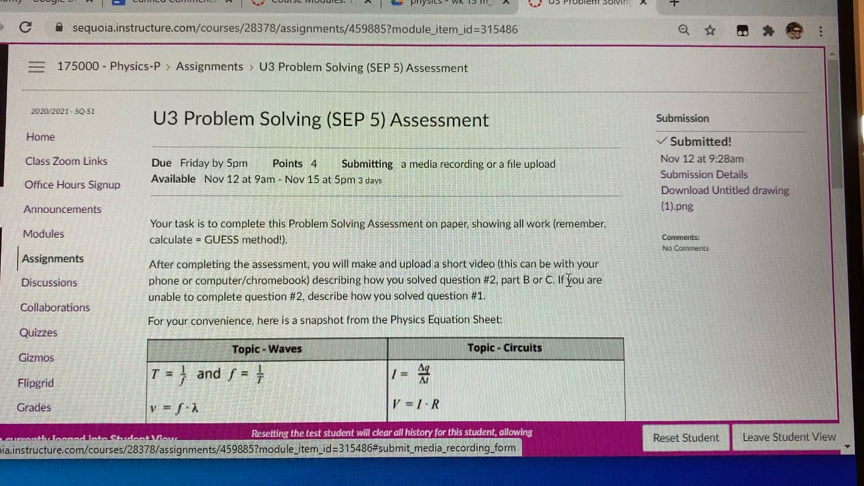
mouse_move(330, 298)
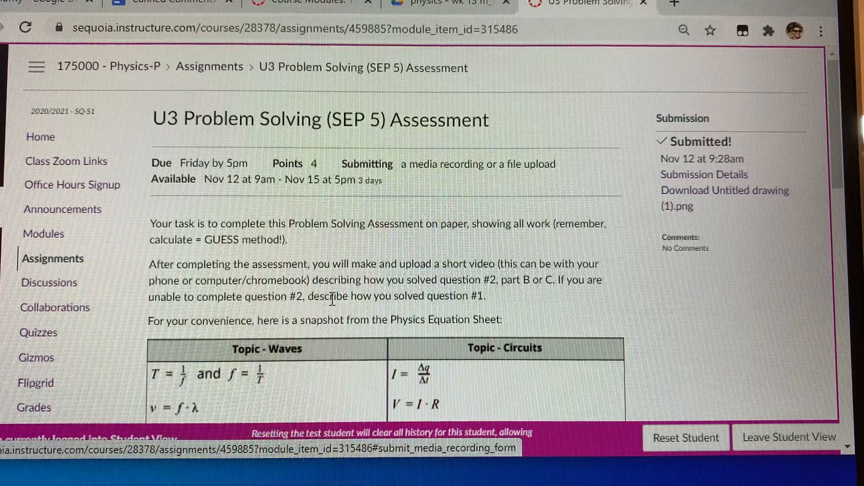
scroll(down, 3)
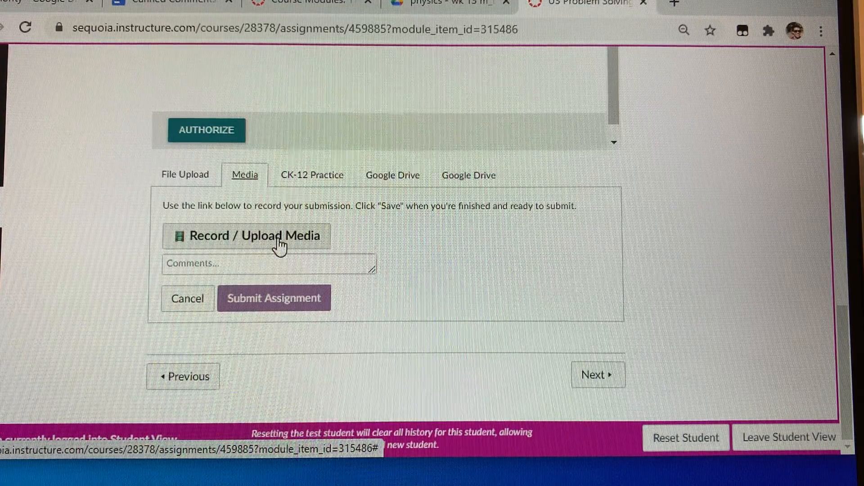
Record a short webcam video and save it into the media submission, ready to submit
click(253, 236)
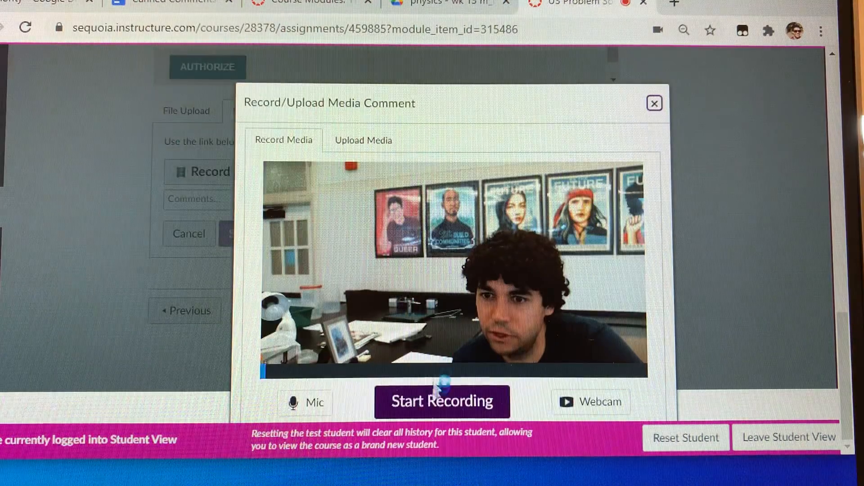
click(441, 402)
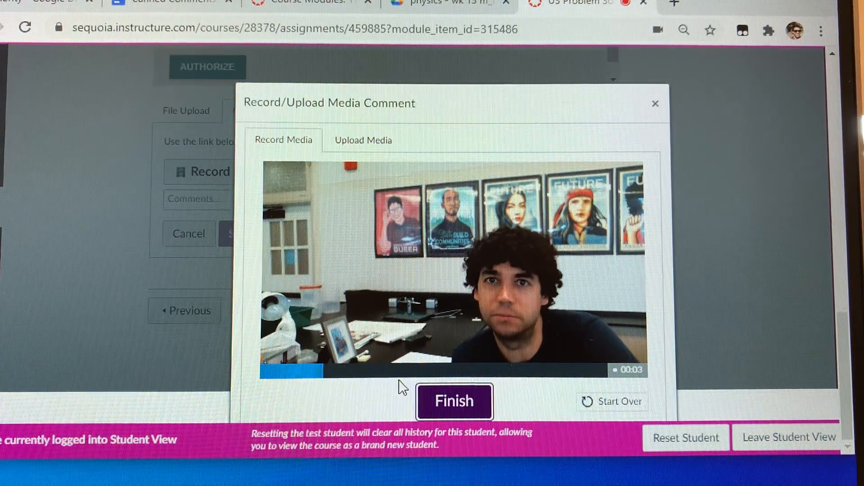
click(454, 401)
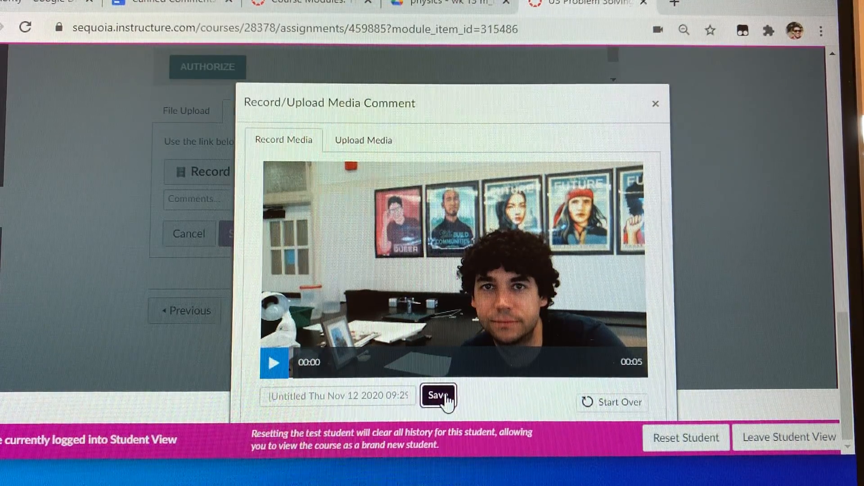
click(435, 397)
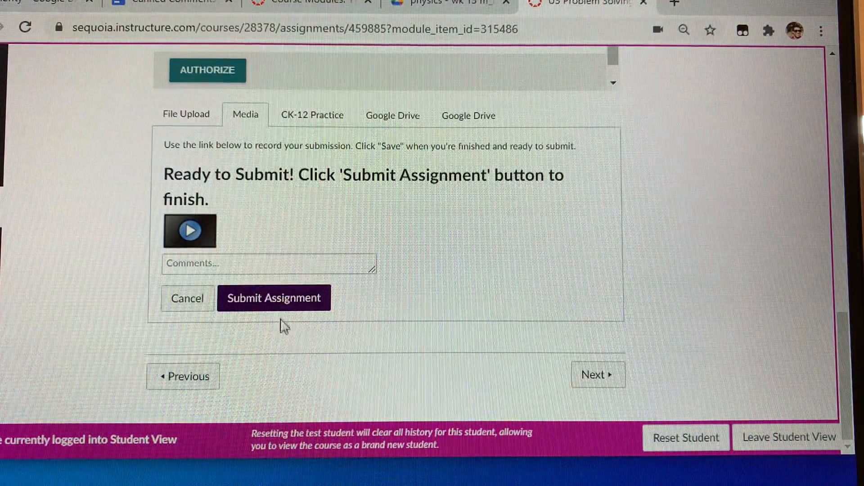